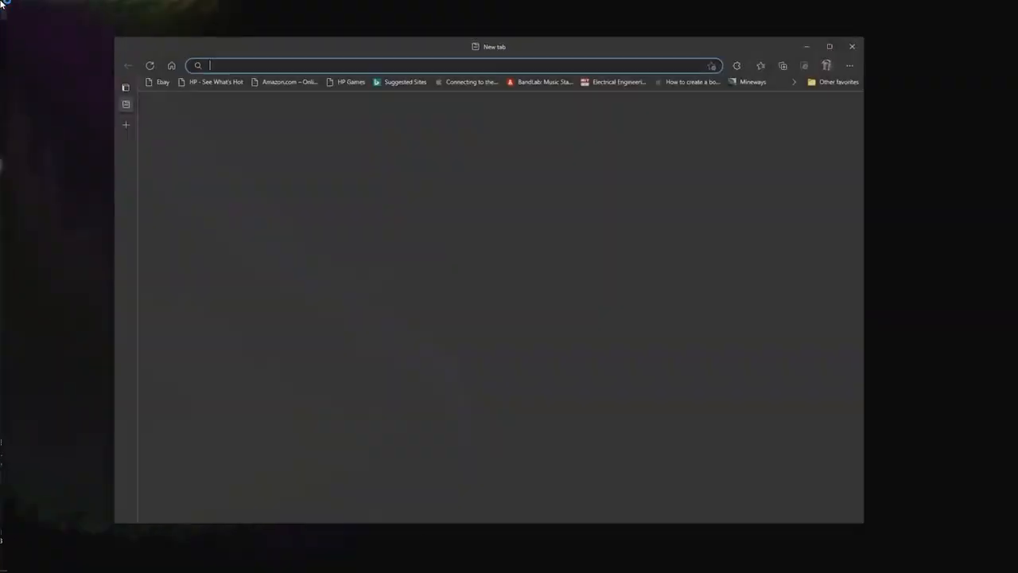
- Go to github.com/bedrocklauncher in Edge
type("github.co")
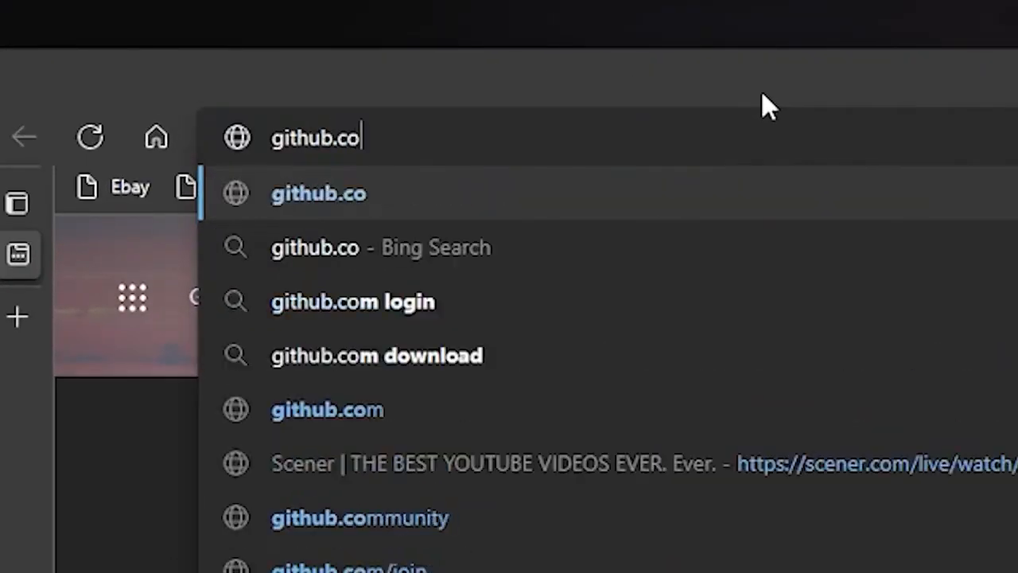
type("m/bed")
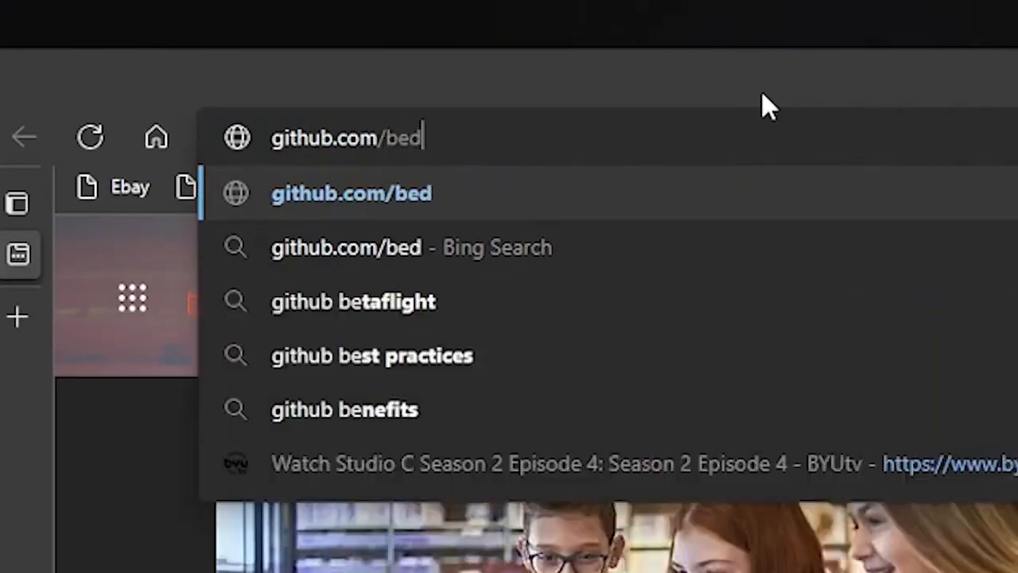
type("rocklauncher")
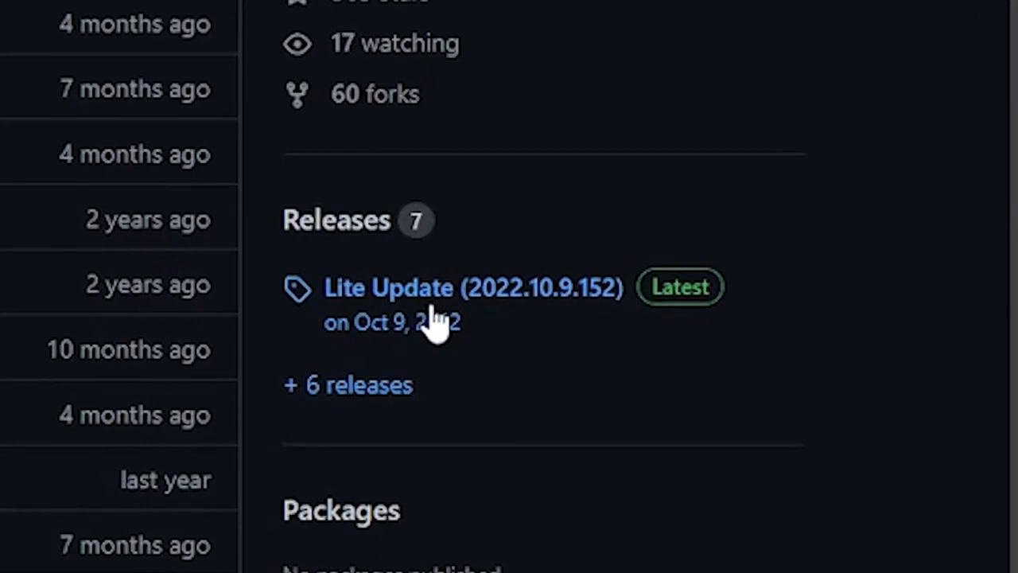
- Download release.zip from the latest Lite Update release
left_click(472, 287)
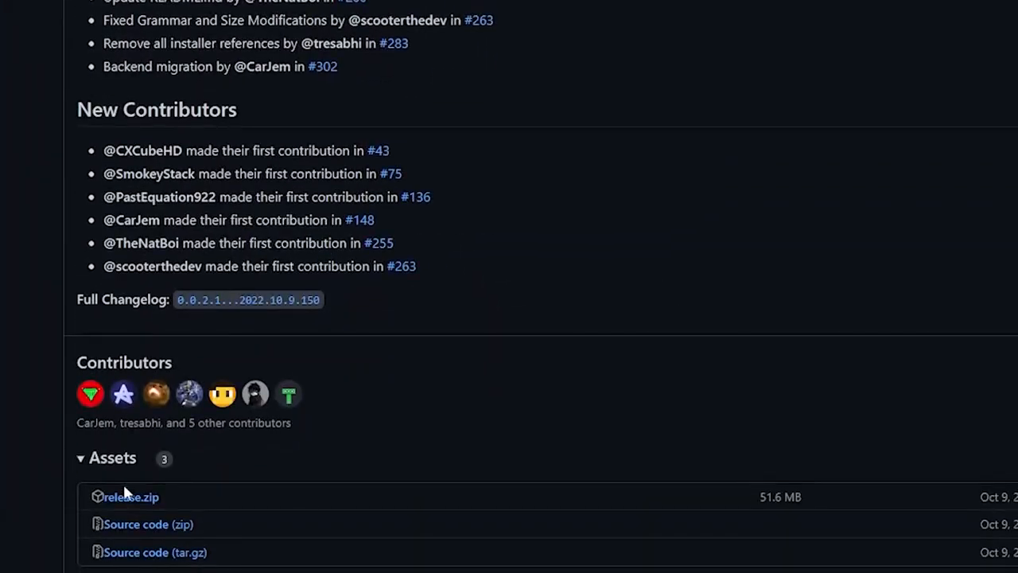
left_click(843, 104)
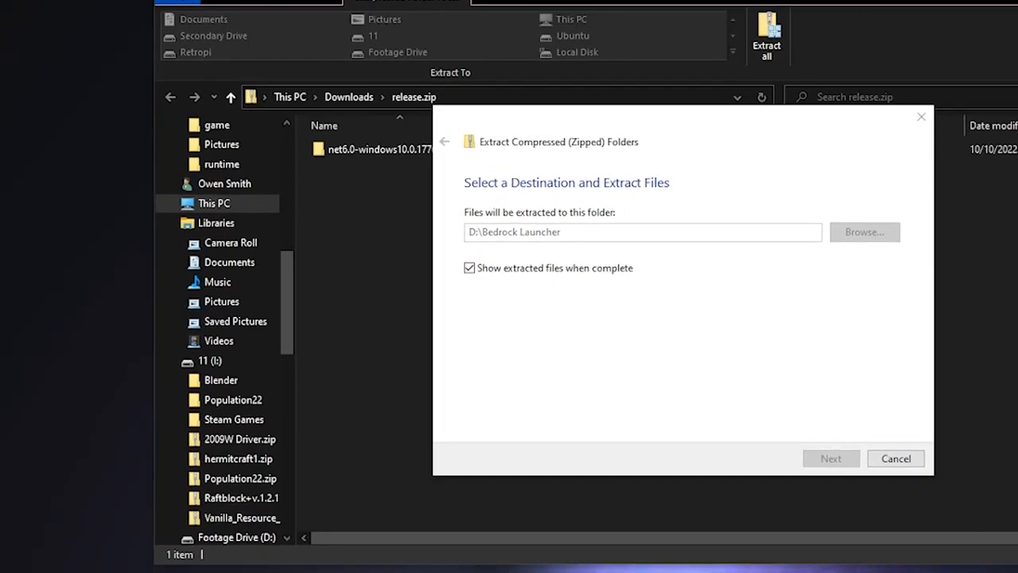
- Extract release.zip into D:\Bedrock Launcher
left_click(831, 458)
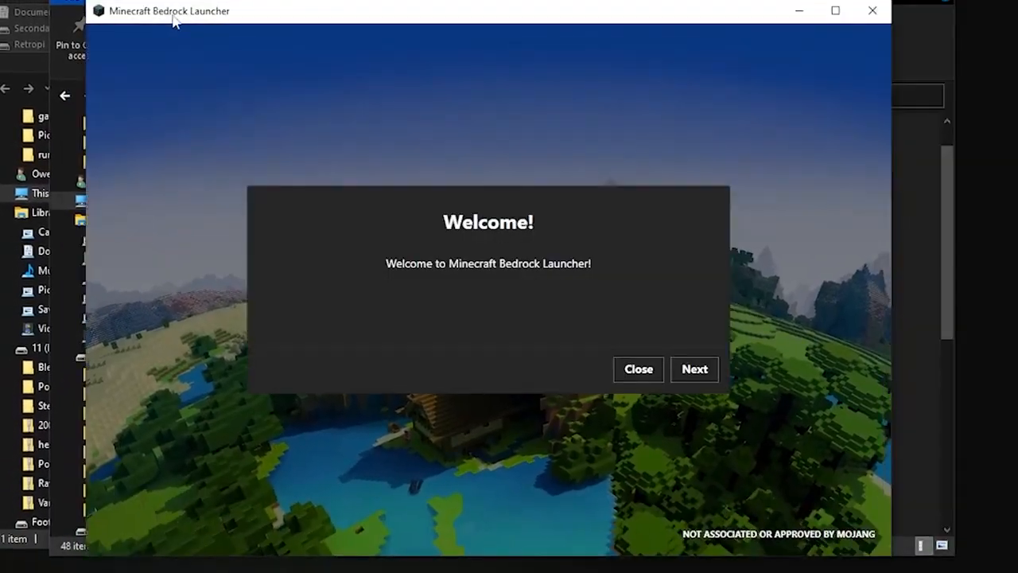
mouse_move(533, 227)
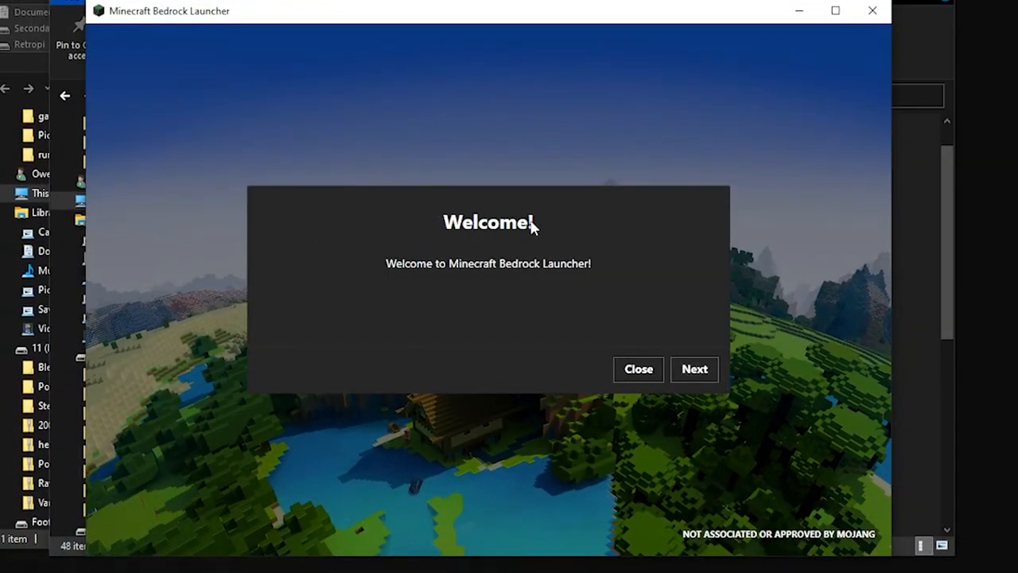
- Complete first-run setup with the default data folder, default insider account and save backup
left_click(694, 369)
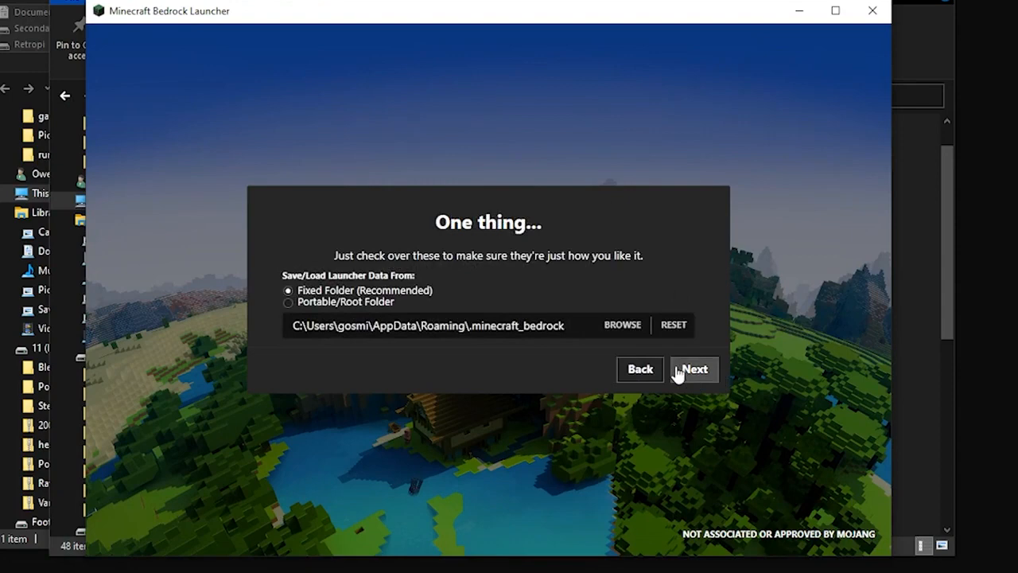
mouse_move(687, 450)
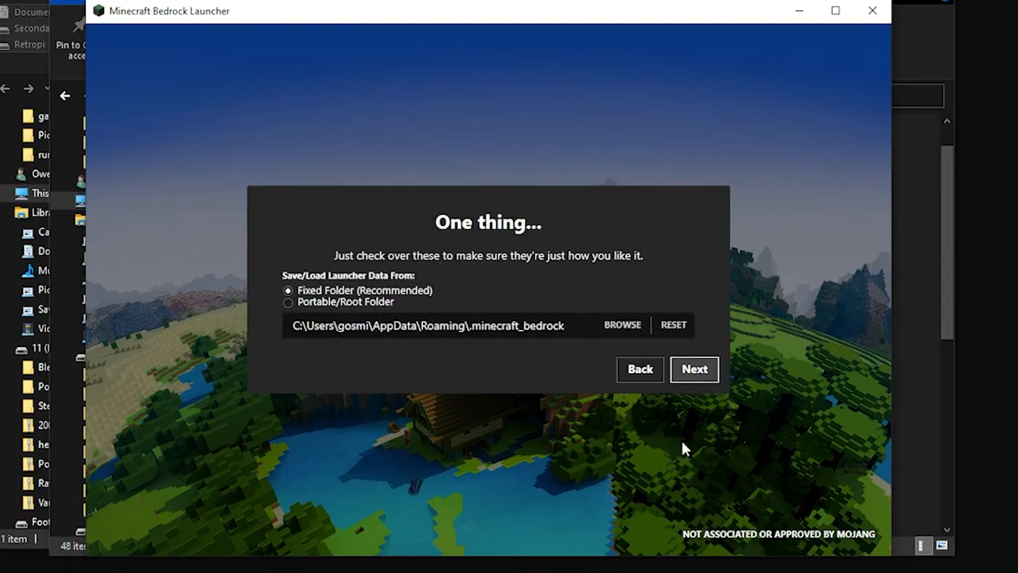
left_click(692, 369)
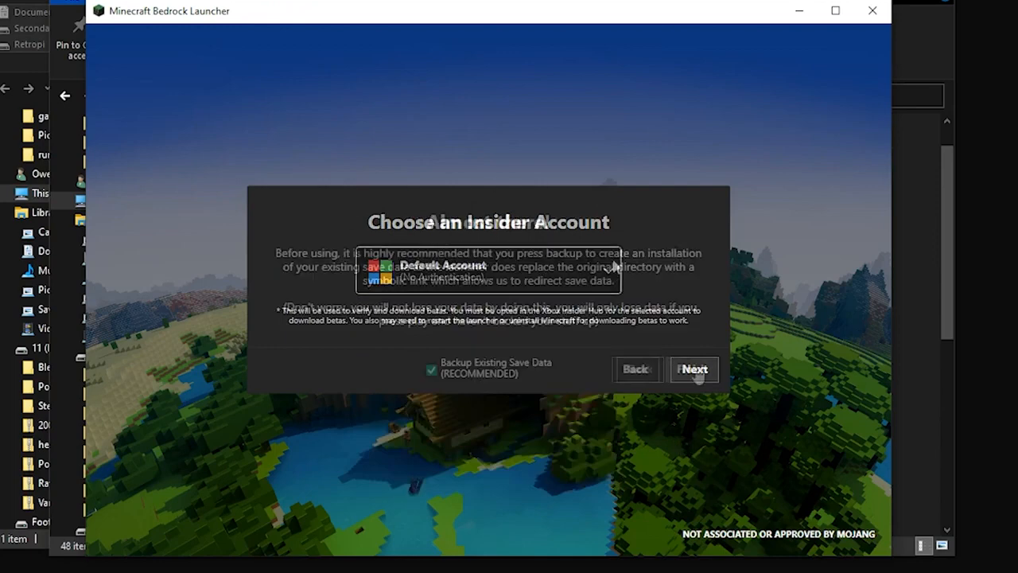
left_click(693, 369)
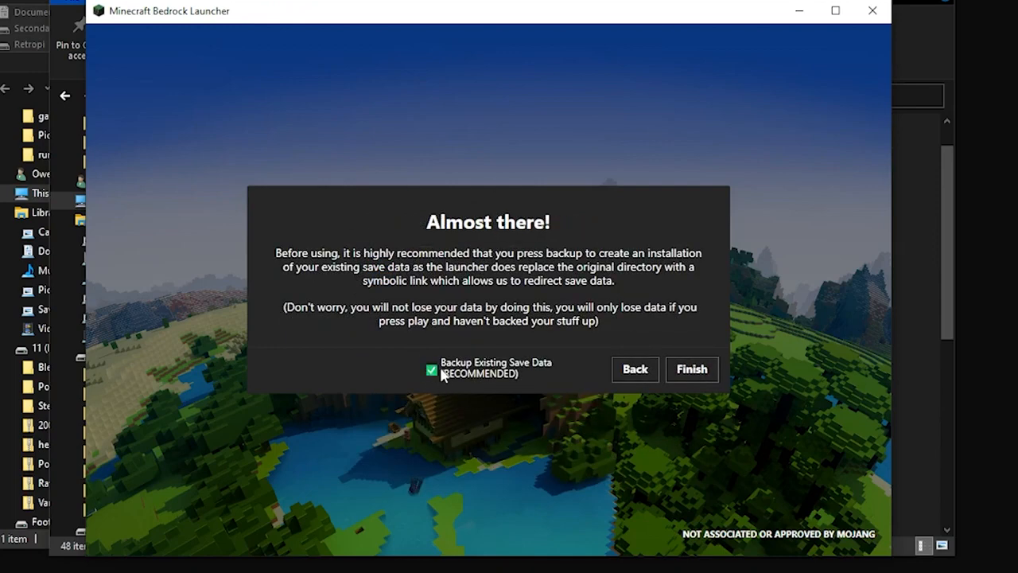
mouse_move(549, 382)
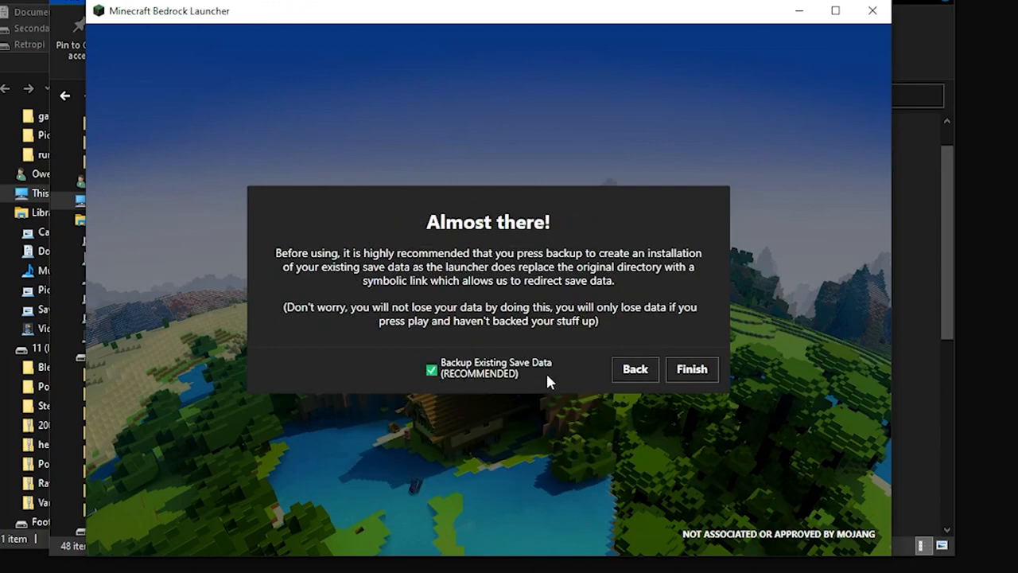
left_click(691, 369)
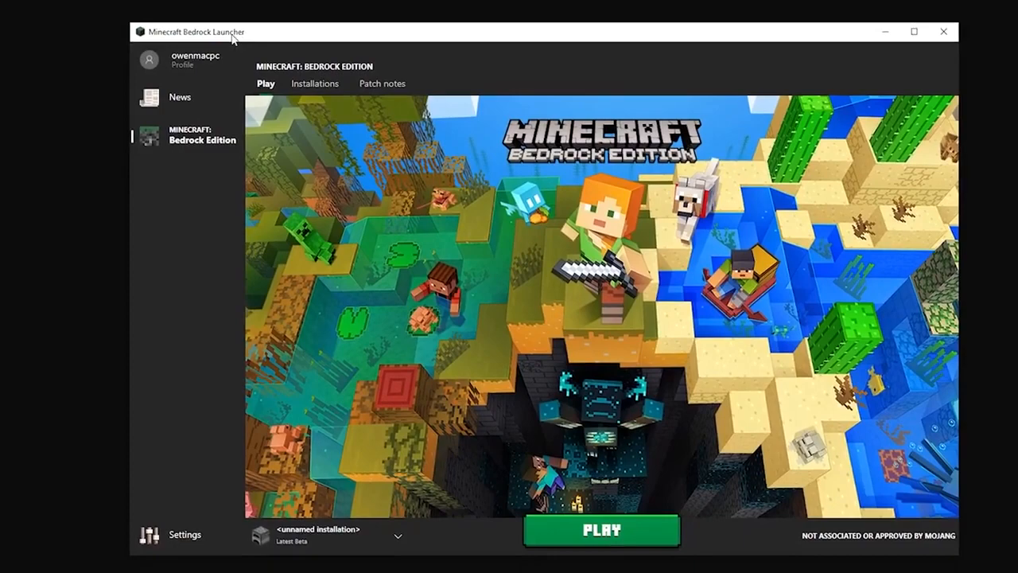
- Open the Installations tab listing existing Bedrock installations
left_click(397, 535)
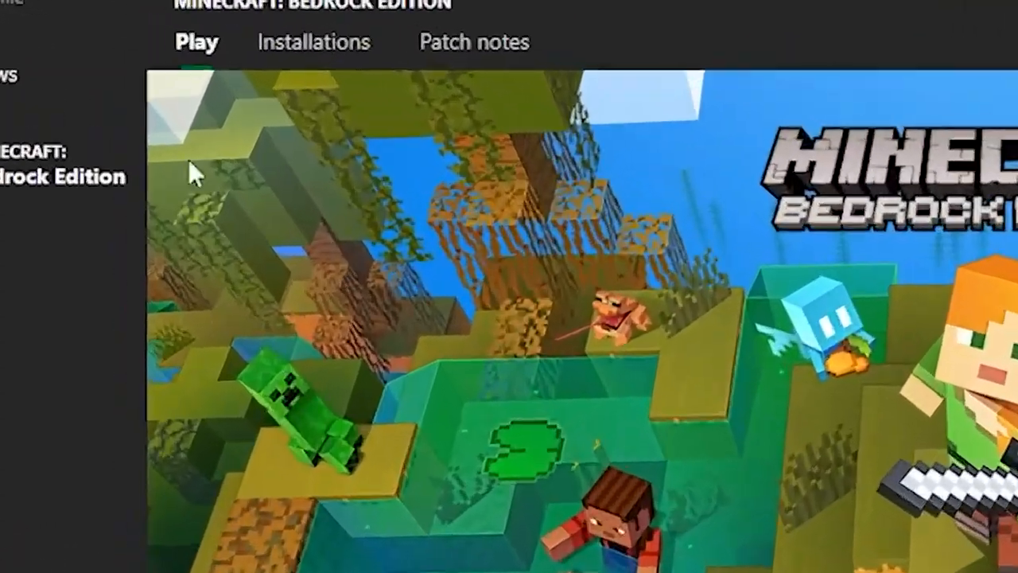
left_click(314, 41)
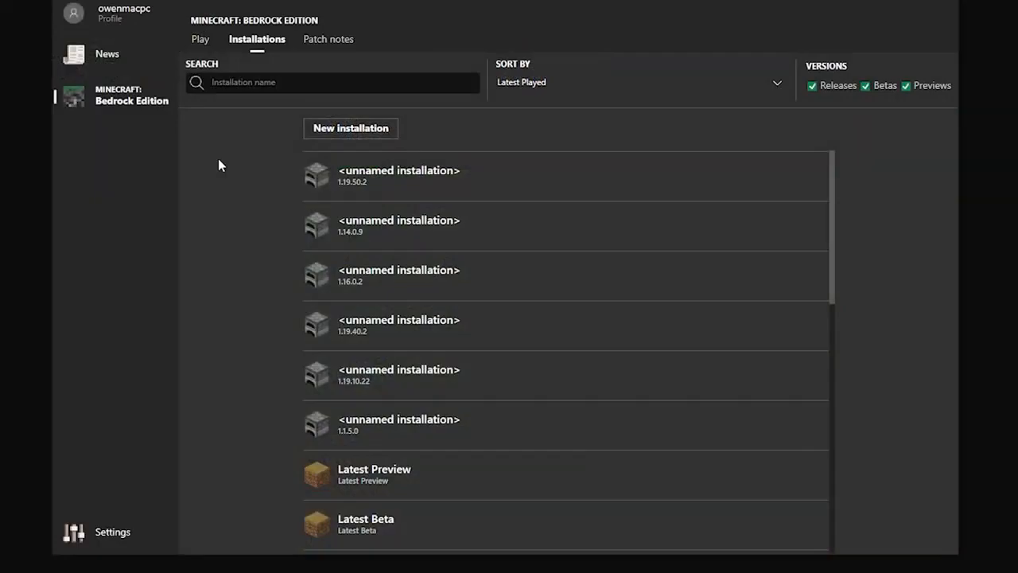
- Create a new installation set to version 1.19.60.3
left_click(350, 128)
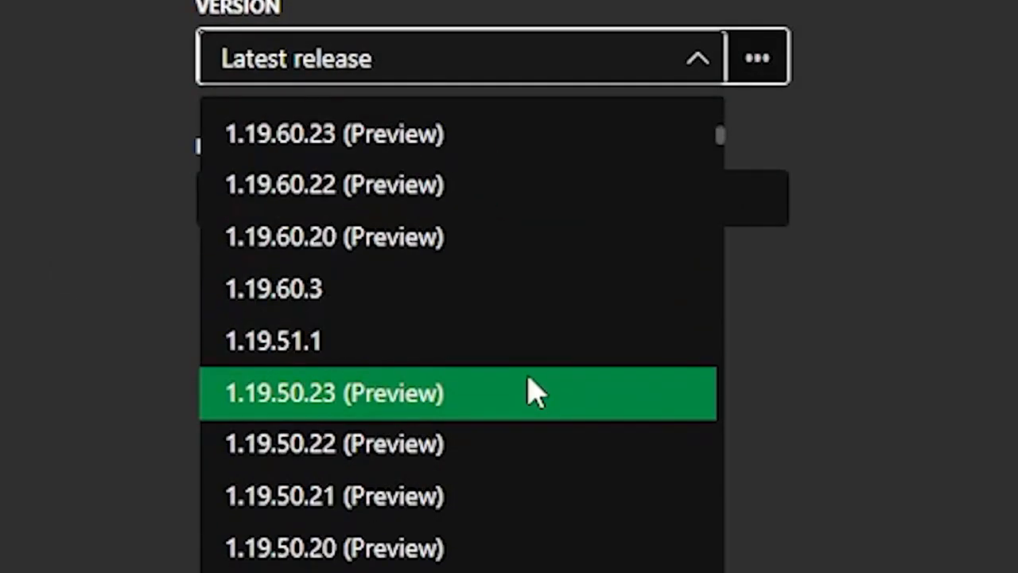
mouse_move(342, 444)
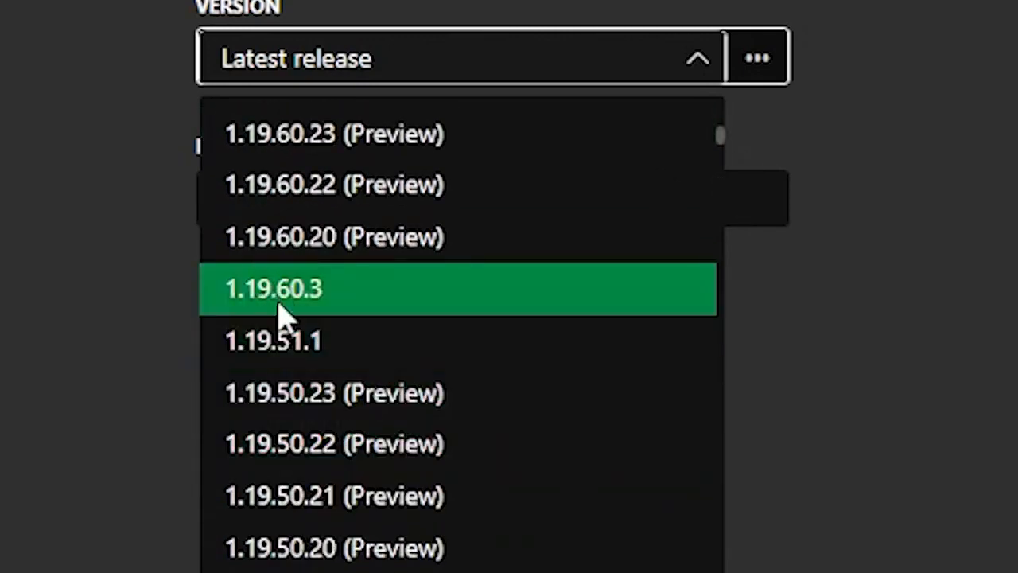
mouse_move(255, 319)
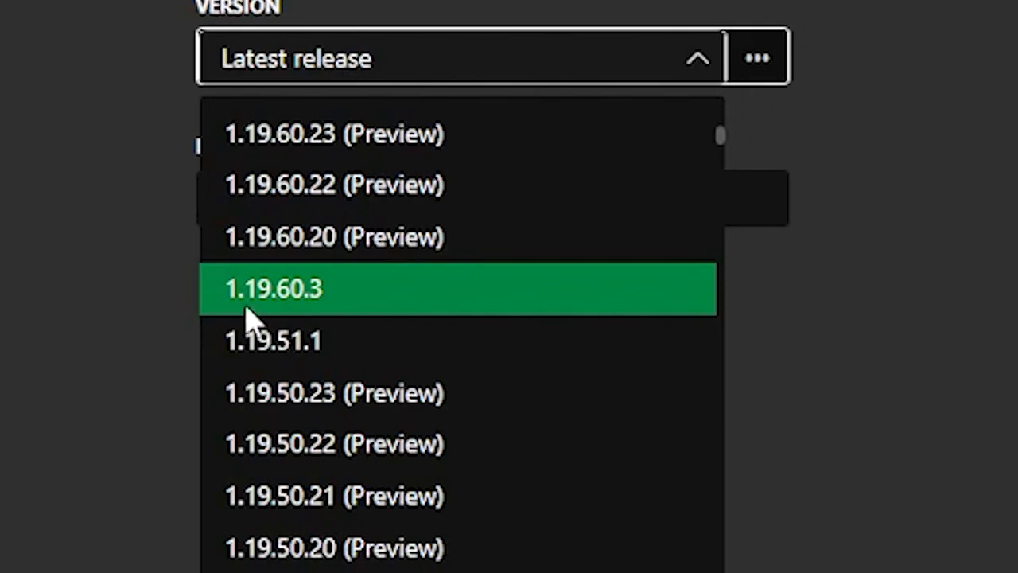
left_click(274, 289)
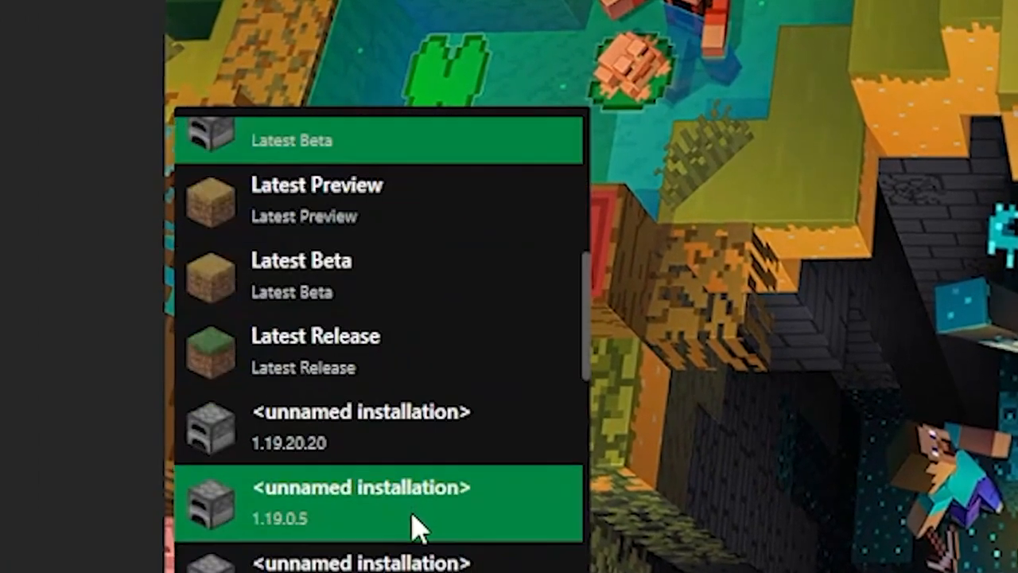
- Select the Install 1.19.60.3 installation and launch the game
scroll("down", 3)
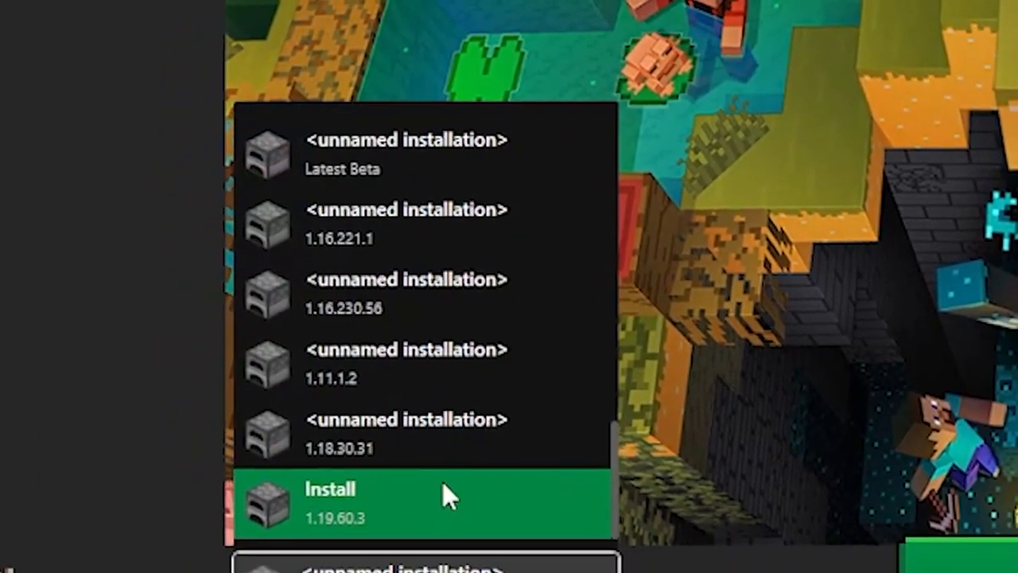
left_click(422, 505)
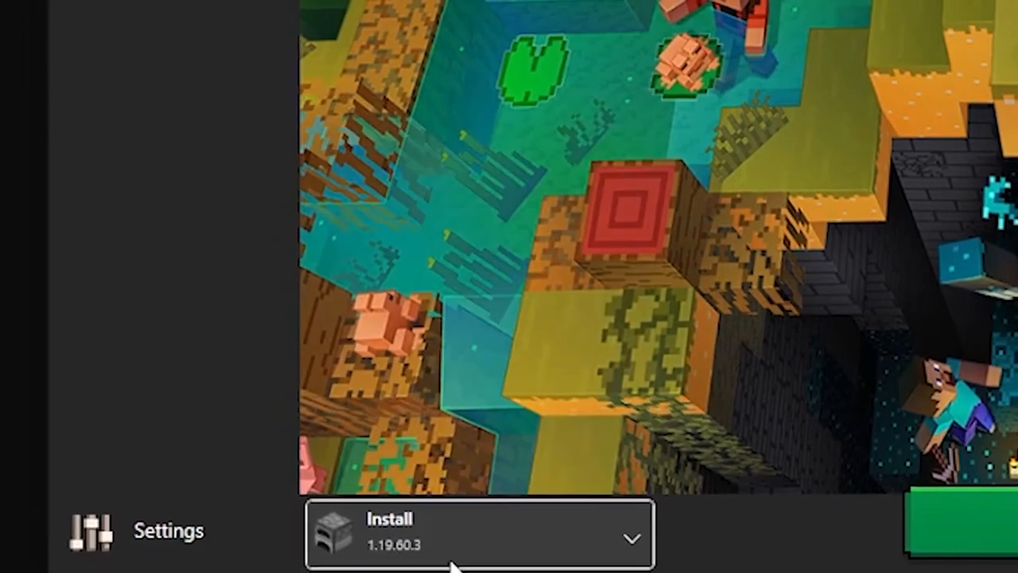
left_click(477, 533)
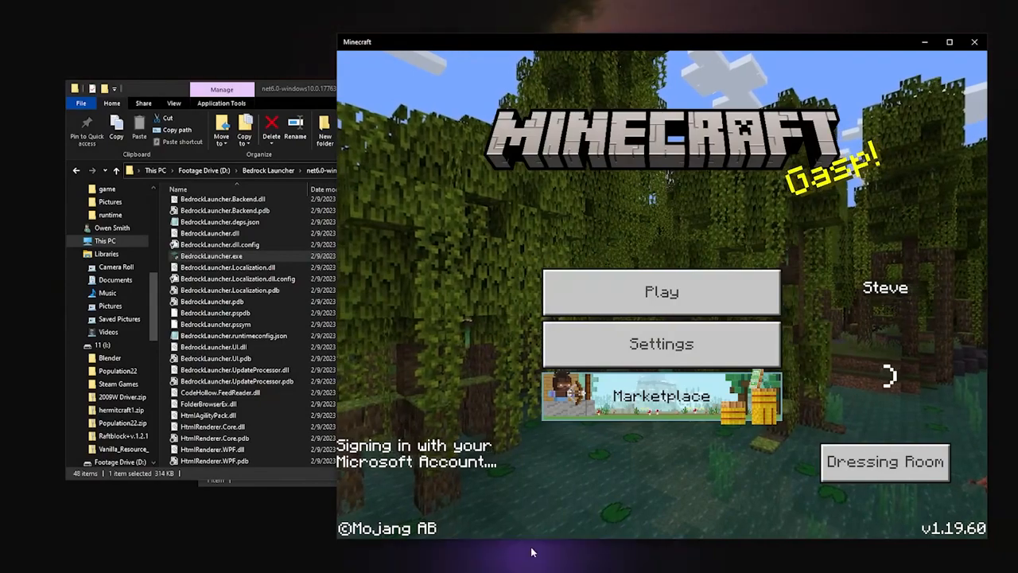
left_click(884, 462)
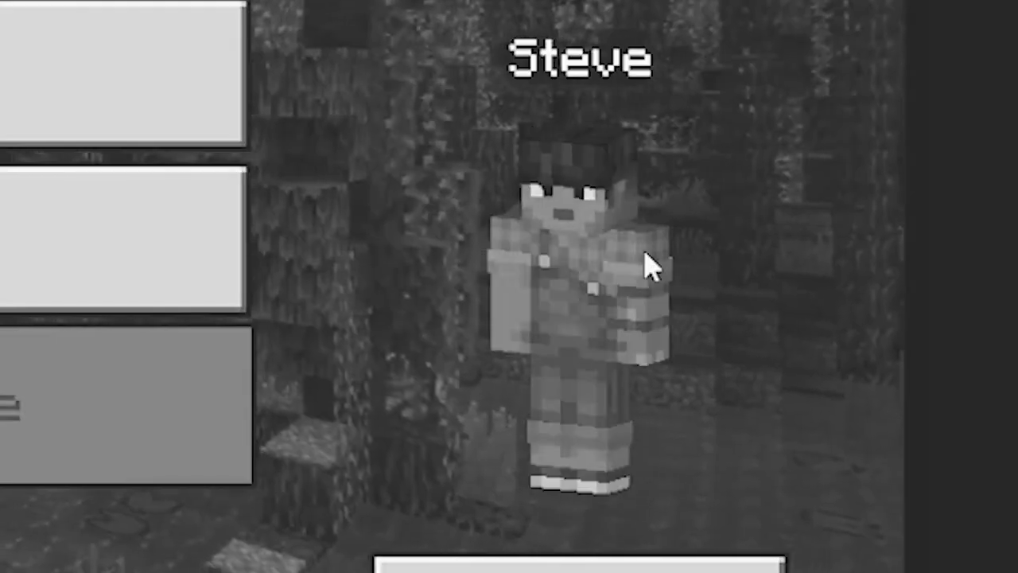